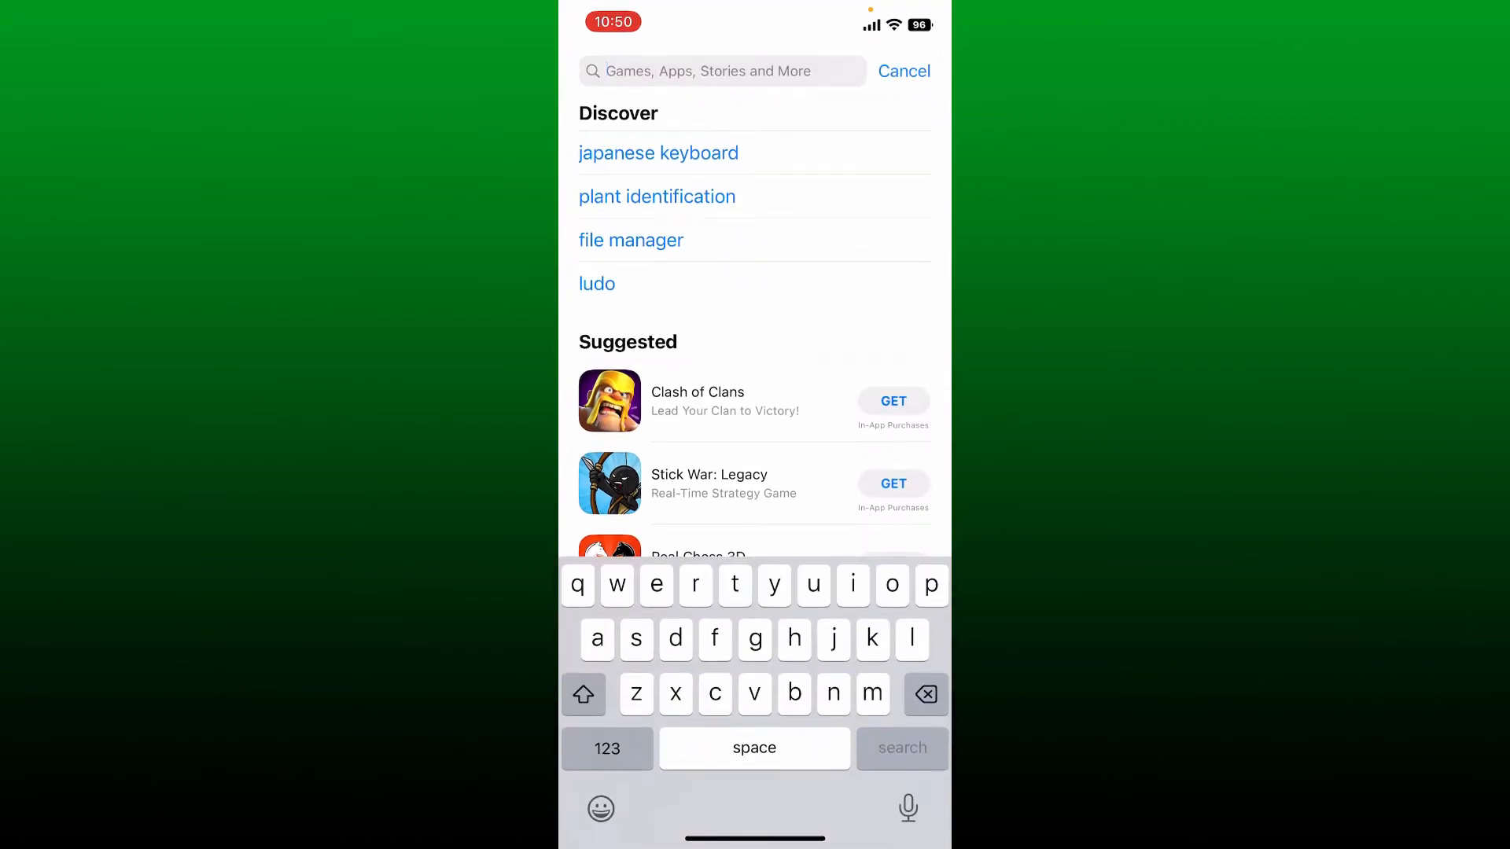
# Search the App Store for 'netflix' and download the Netflix app.
pyautogui.write('netflix')
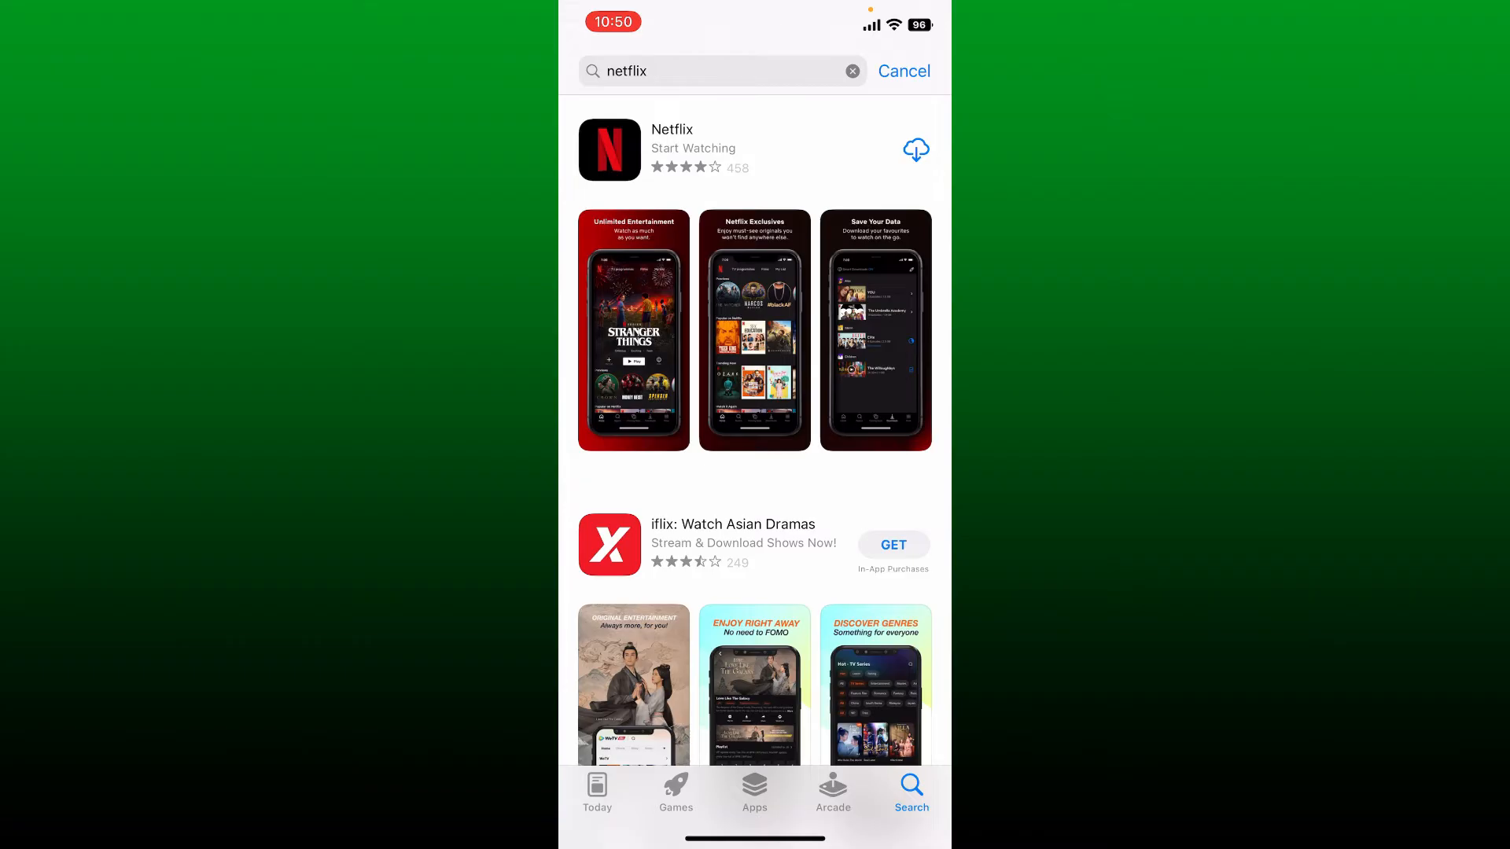
pyautogui.click(915, 149)
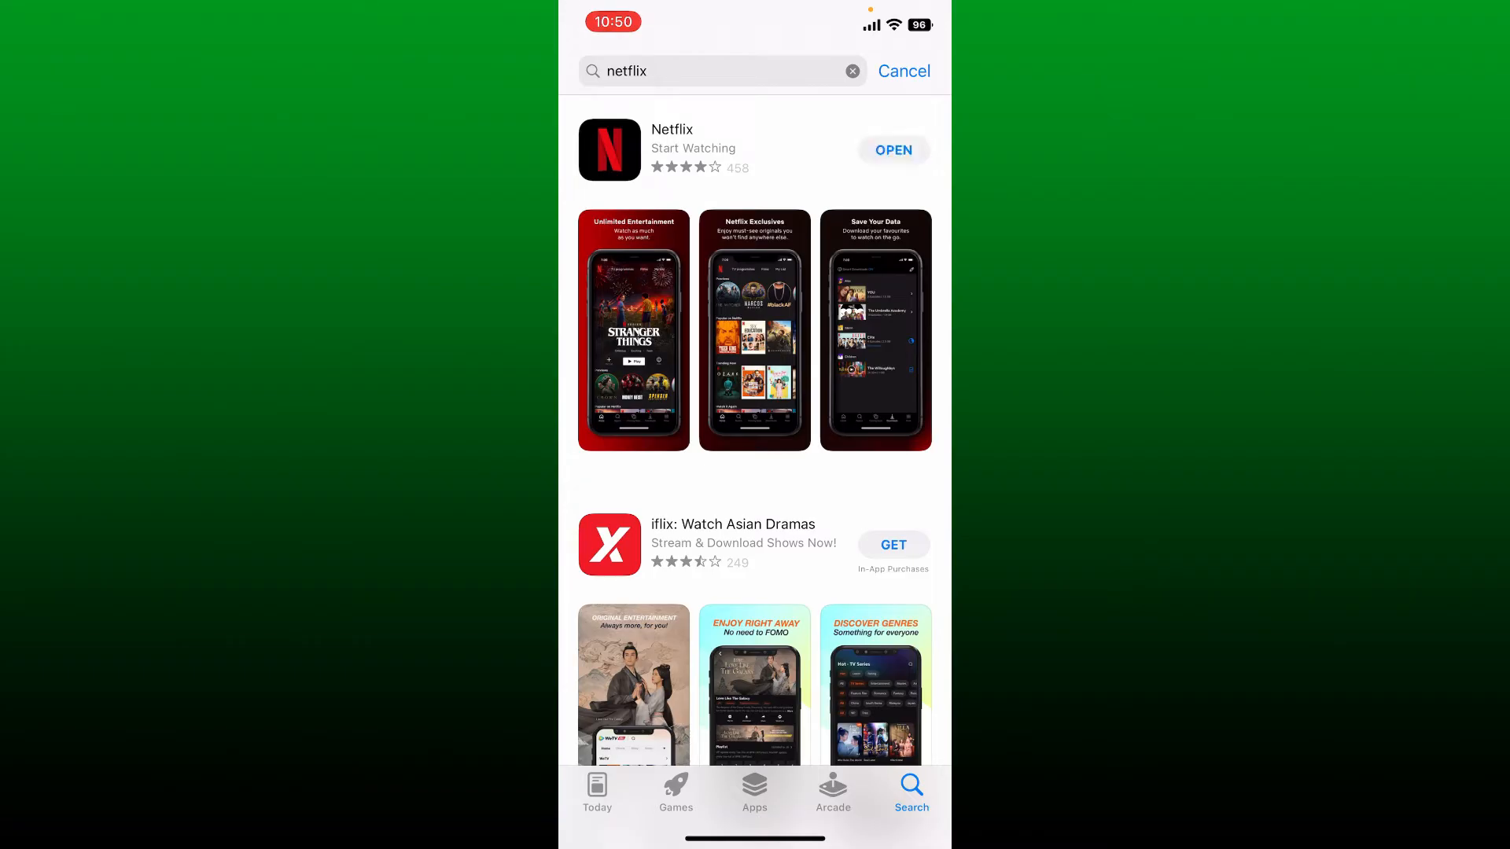
# Launch Netflix from the App Store and choose Sign In on the welcome screen.
pyautogui.click(892, 151)
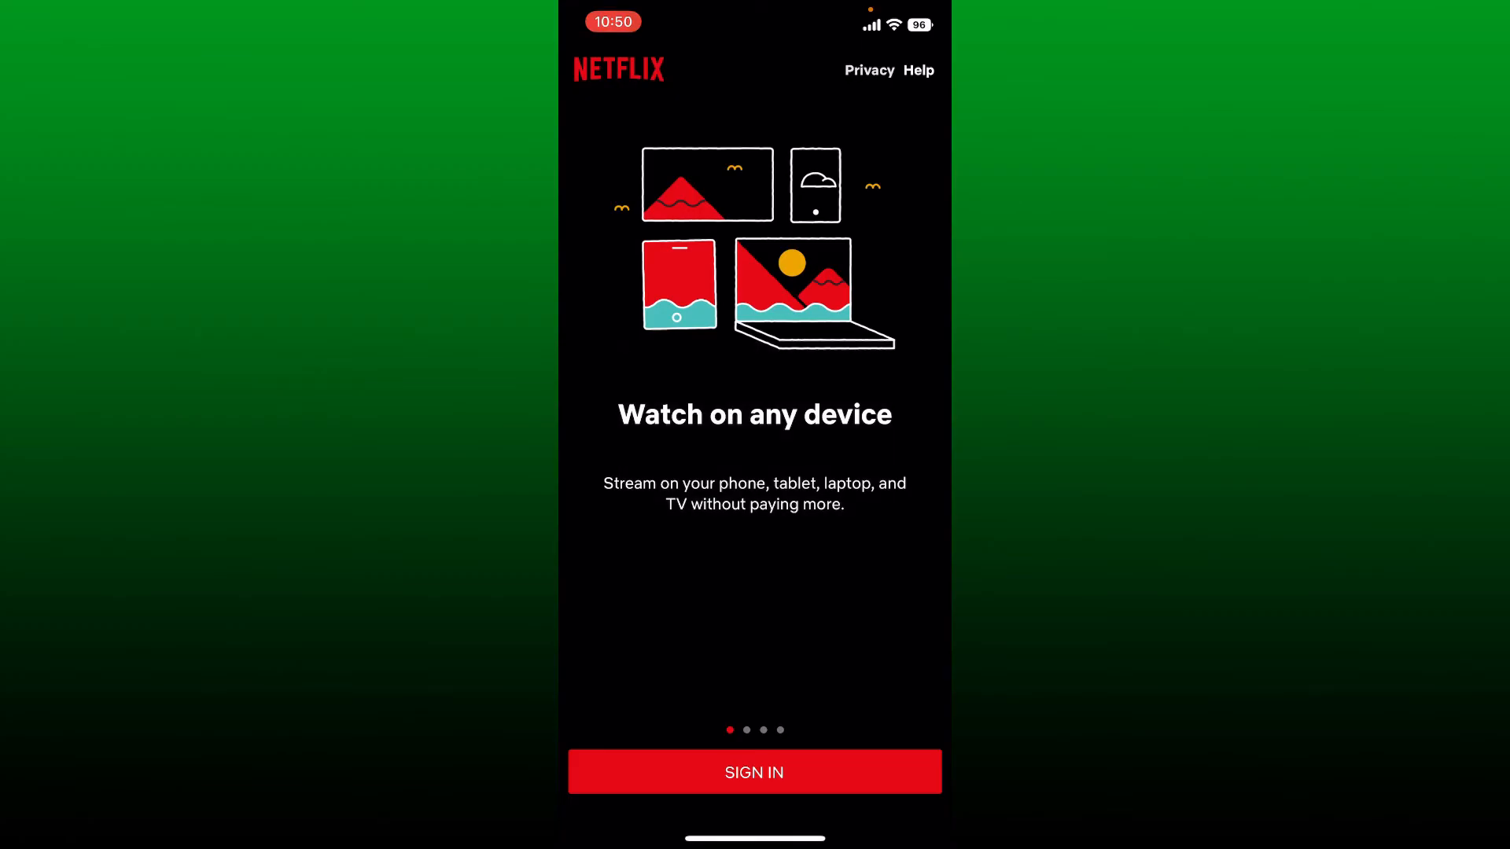
pyautogui.click(753, 770)
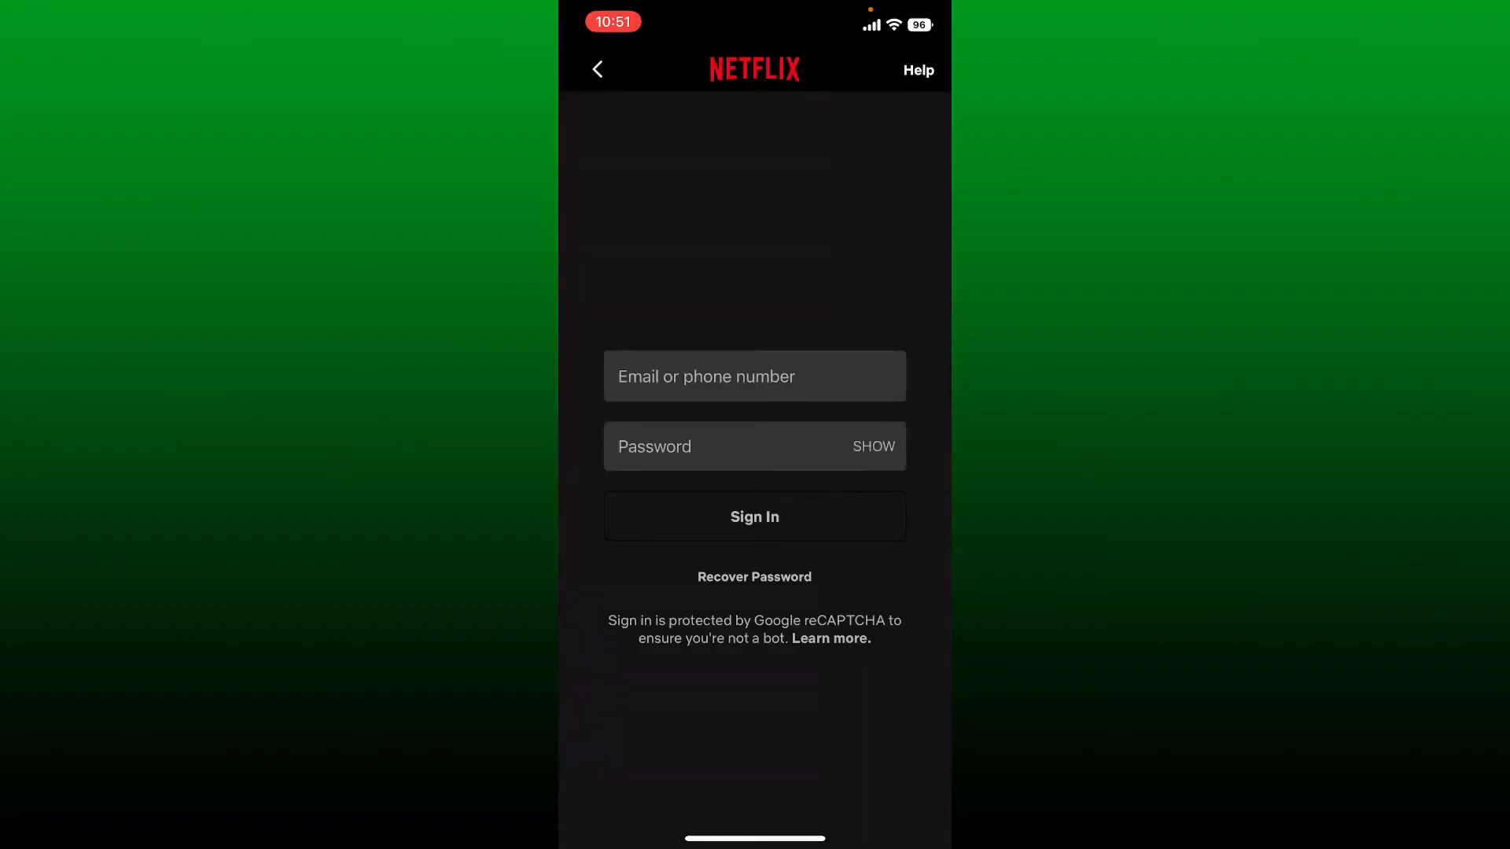
# Enter the account email and password, sign in, and land on the New & Hot feed.
pyautogui.click(753, 376)
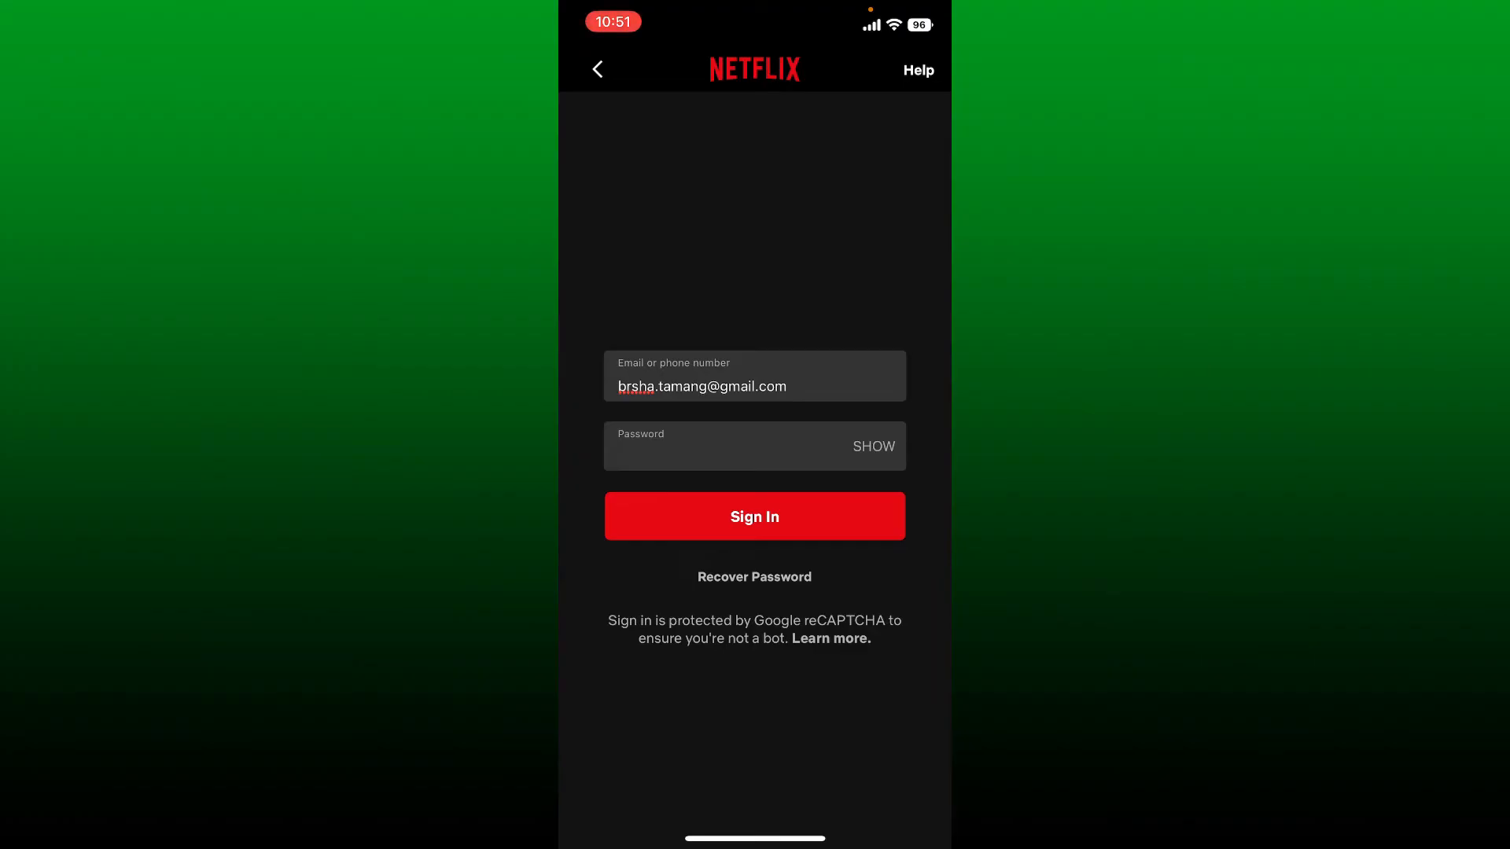
pyautogui.click(753, 516)
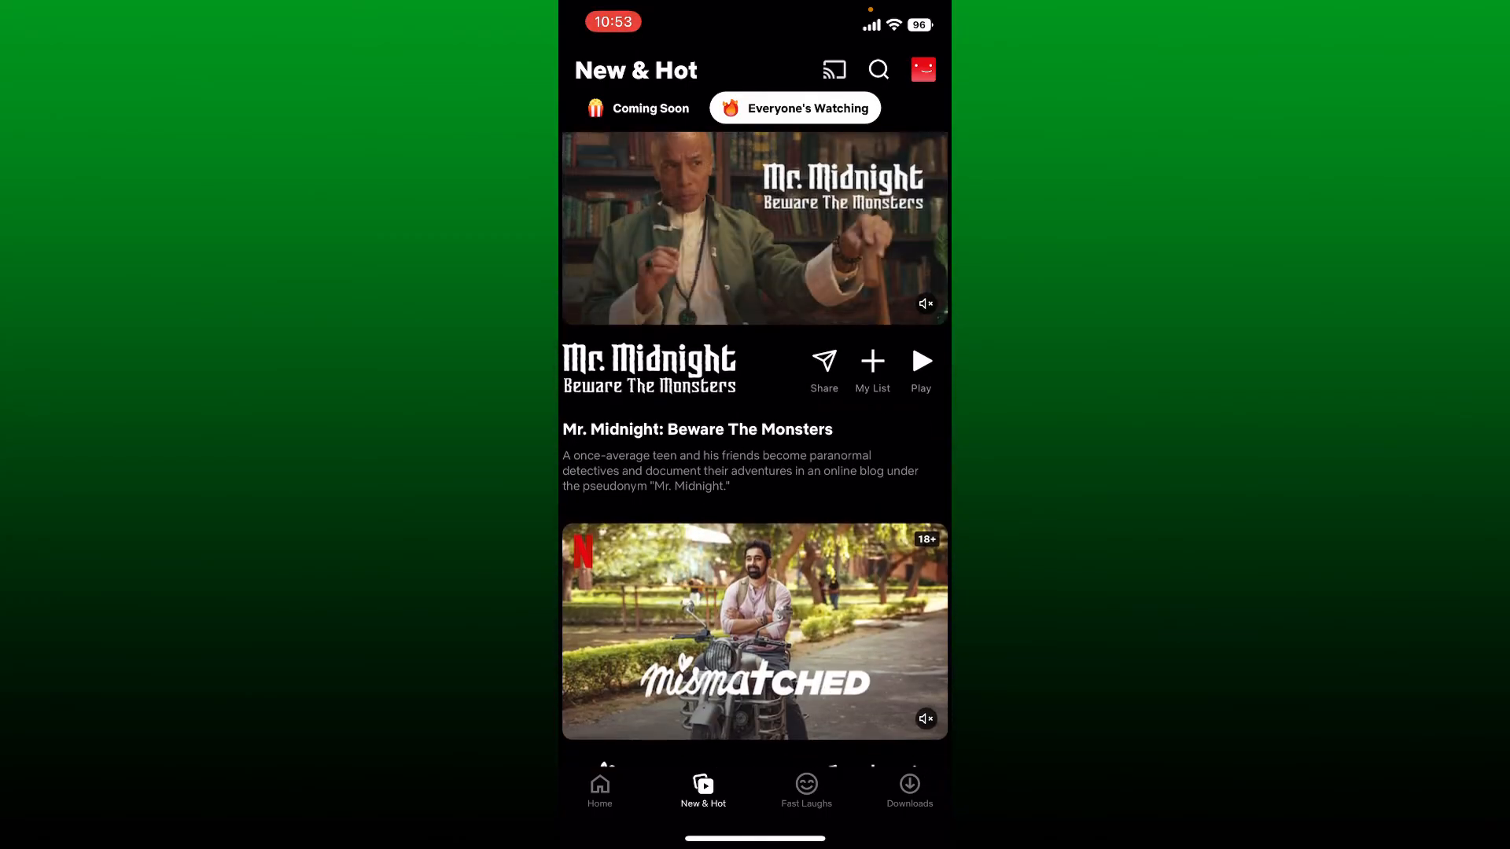
pyautogui.scroll(-3)
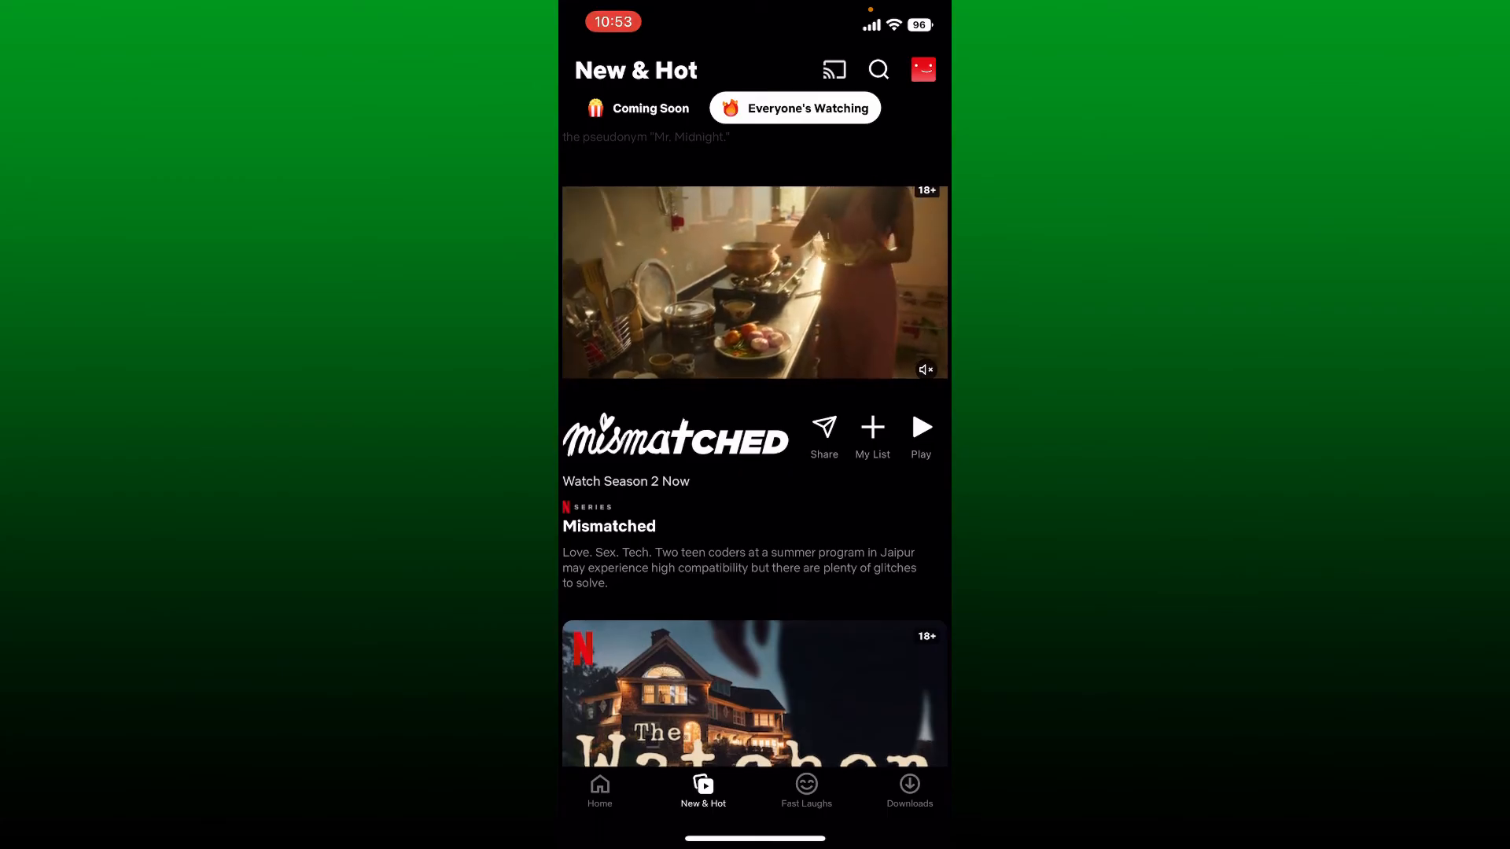
pyautogui.scroll(-3)
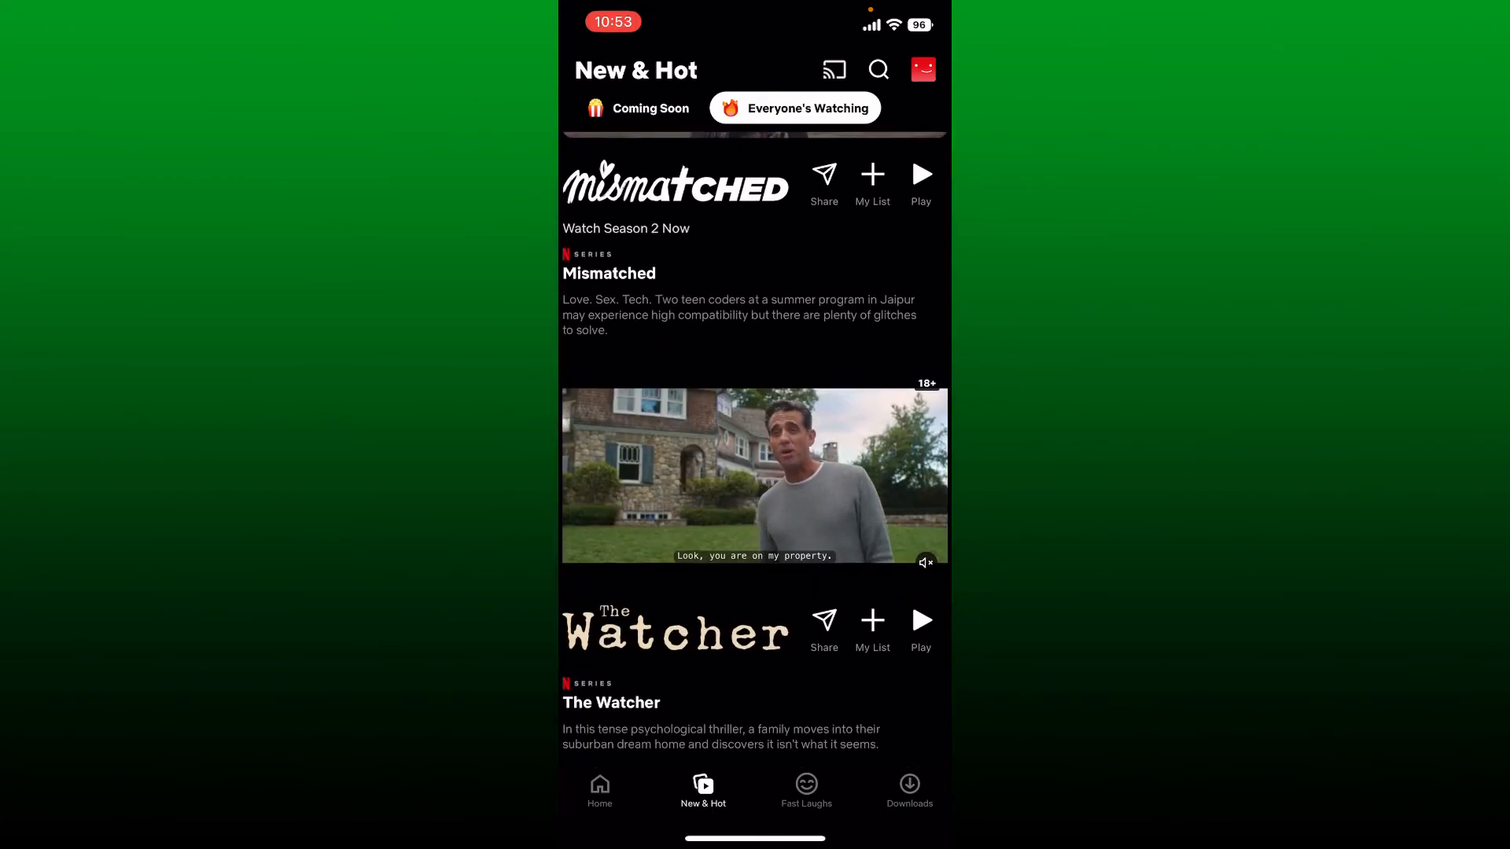
pyautogui.scroll(-3)
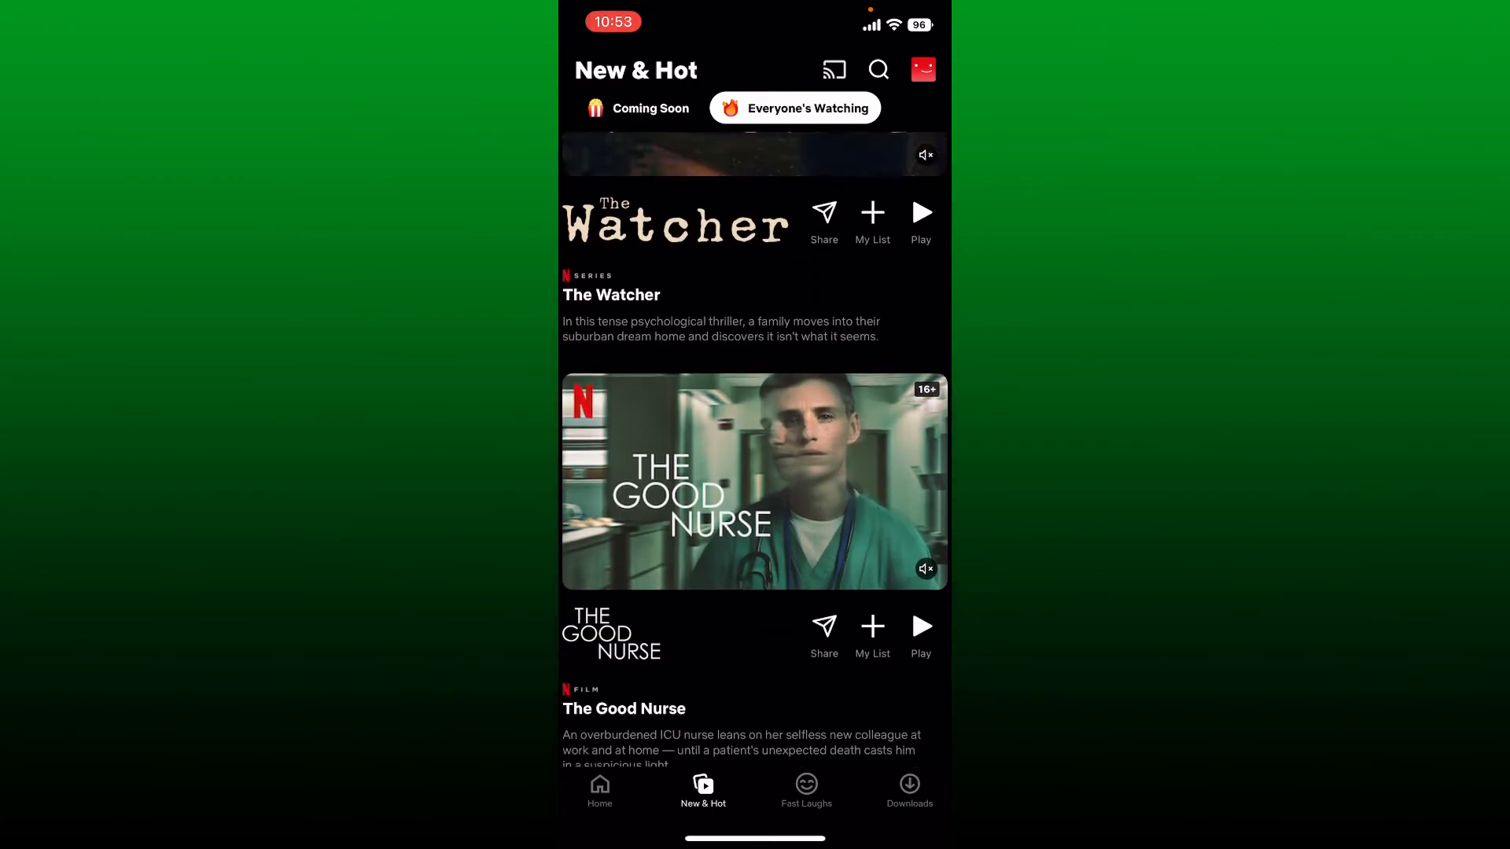